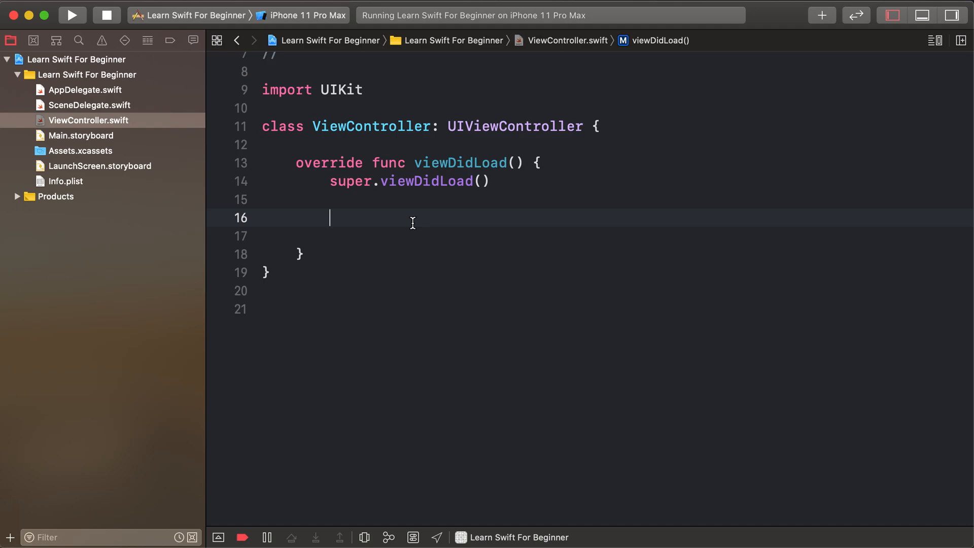
# Declare a new UIView constant named viewColor in viewDidLoad.
pyautogui.write('l')
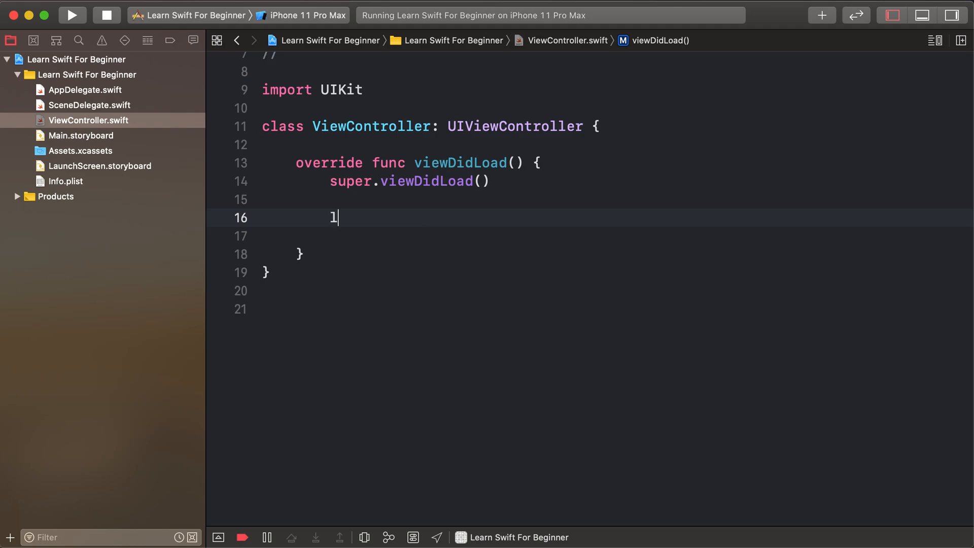
pyautogui.write('et view')
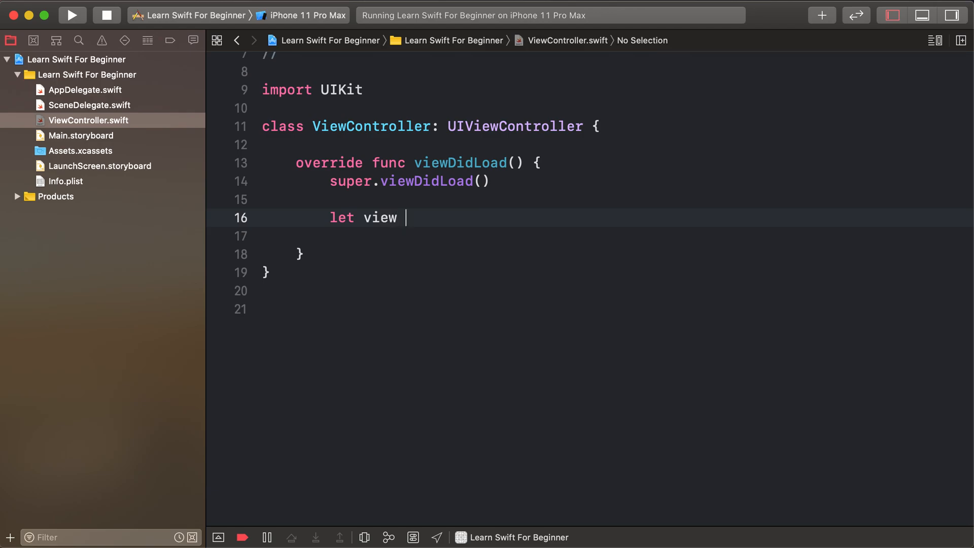
pyautogui.write('Colo')
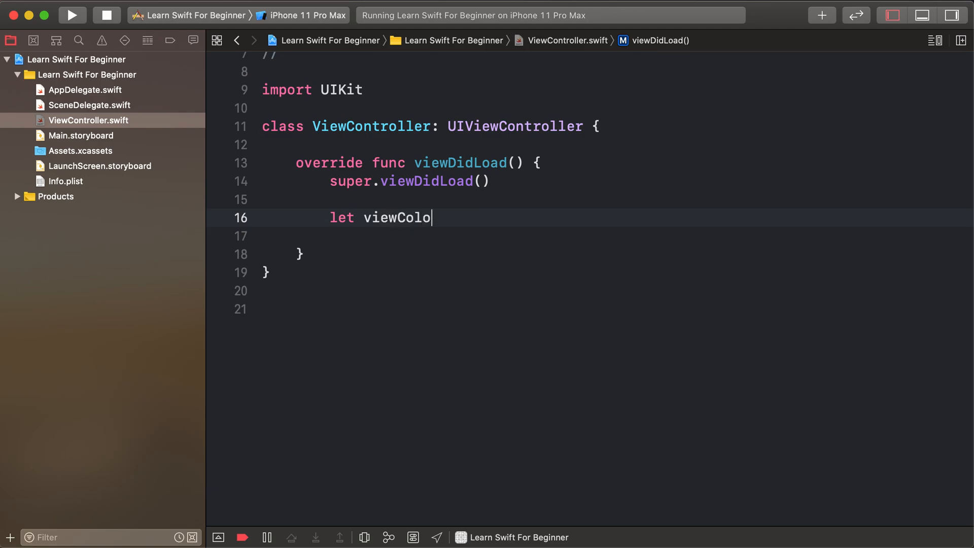
pyautogui.write('r = UIView(')
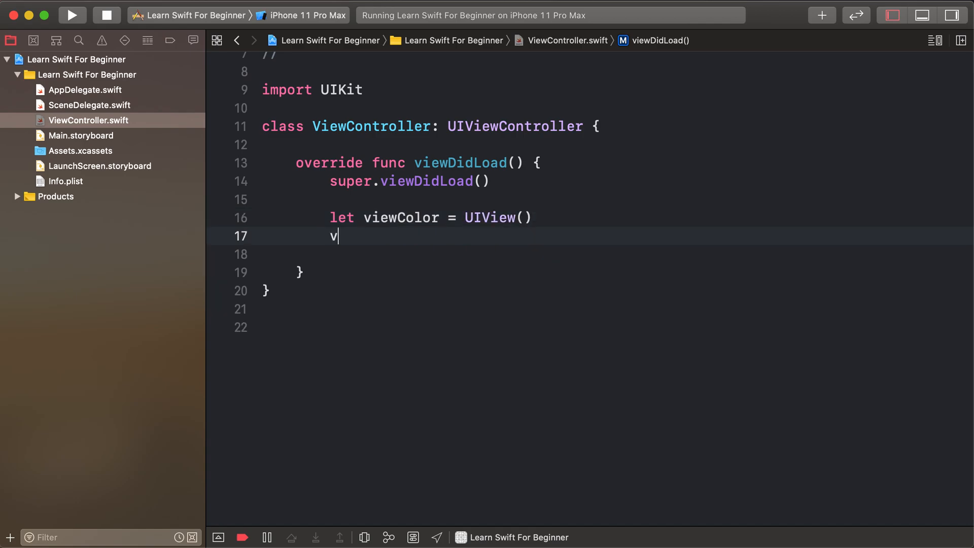
# Set viewColor.translatesAutoresizingMaskIntoConstraints to false and add viewColor as a subview of view.
pyautogui.write('iewColor')
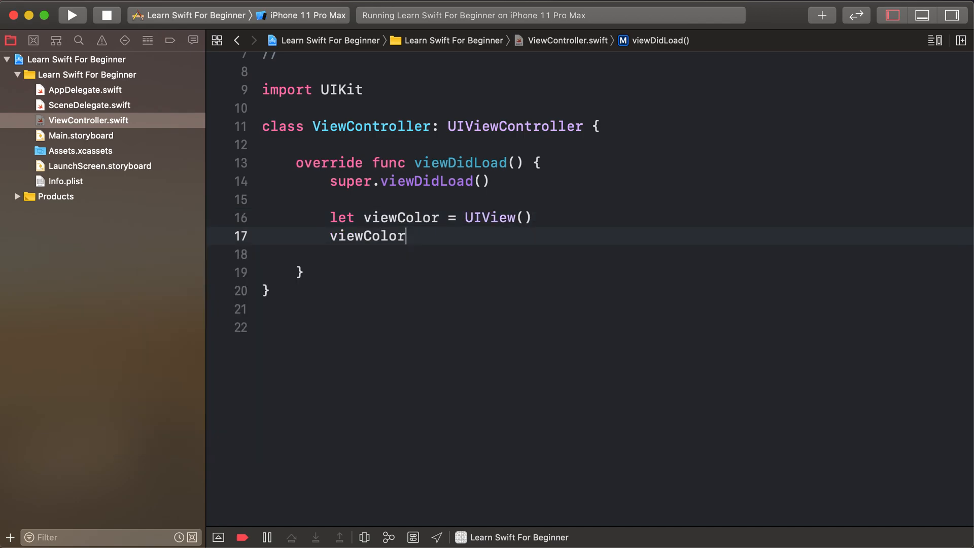
pyautogui.write('.tr')
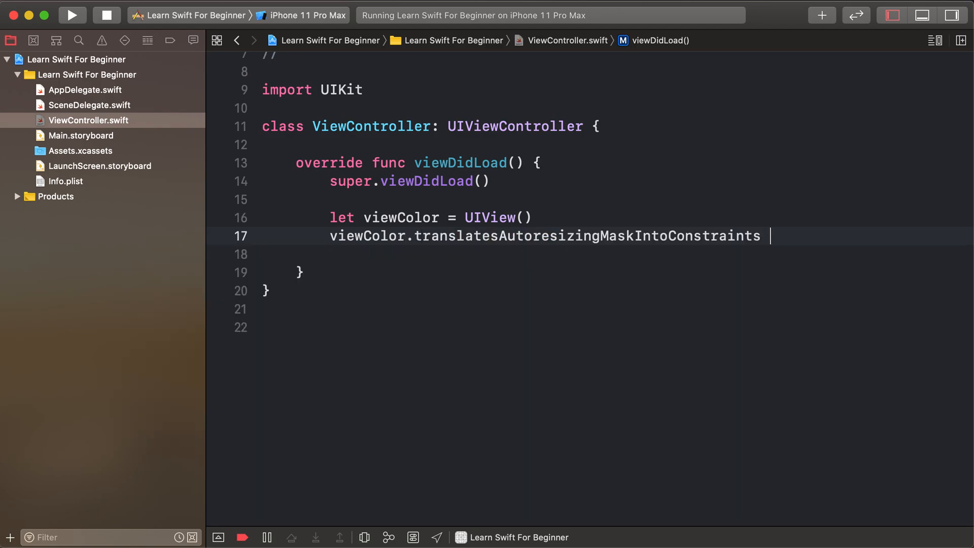
pyautogui.write('= false')
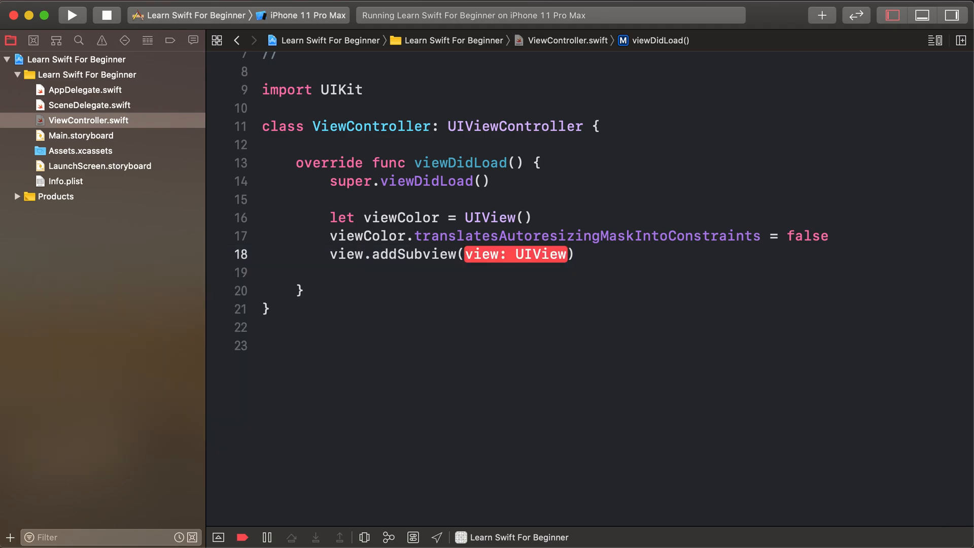
pyautogui.write('viewColor')
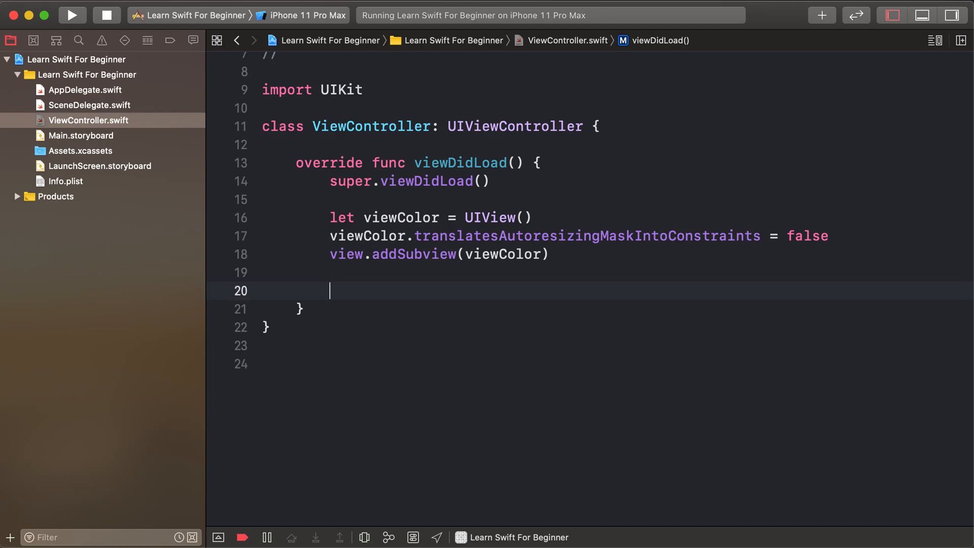
# Activate a centerXAnchor constraint equal to view.centerXAnchor with constant 0.
pyautogui.write('viewColor')
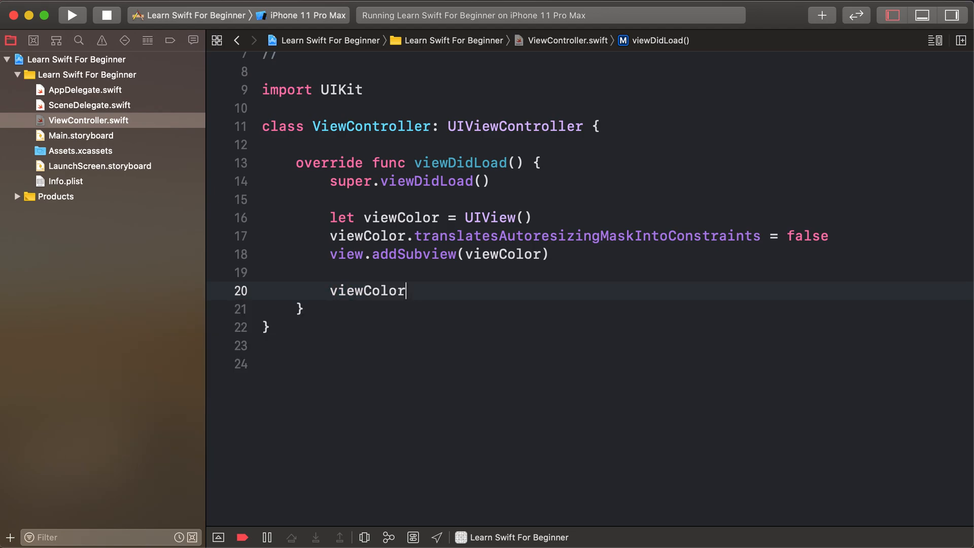
pyautogui.write('.ce')
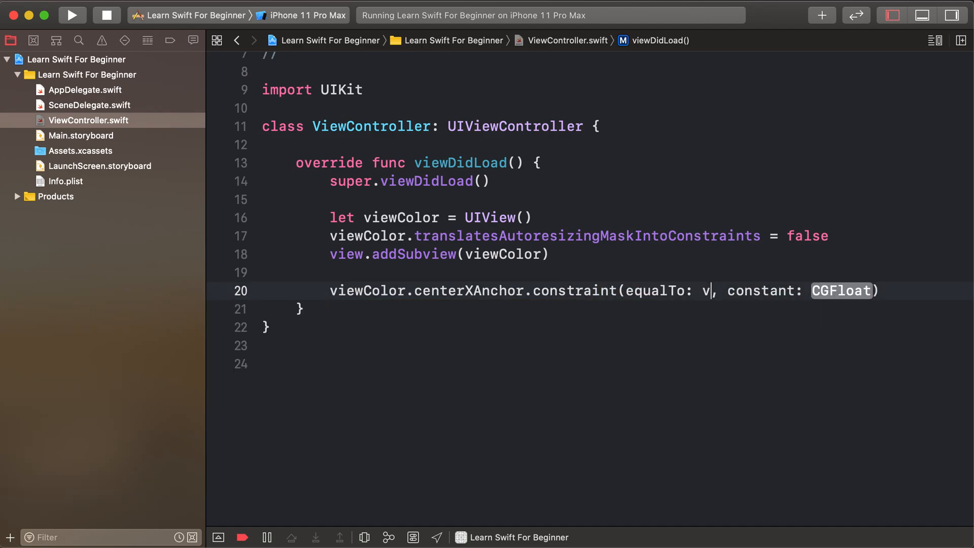
pyautogui.write('iew.centerXAnchor')
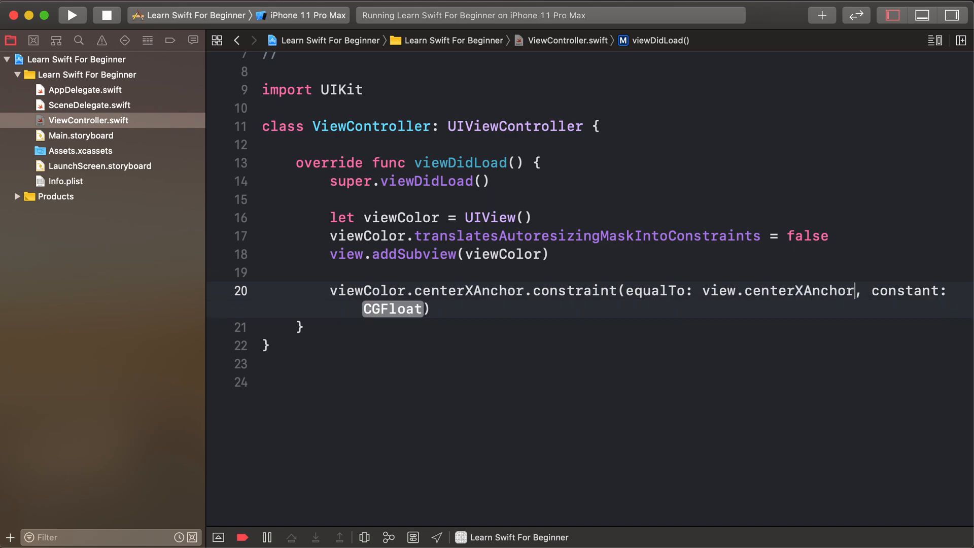
pyautogui.write('0')
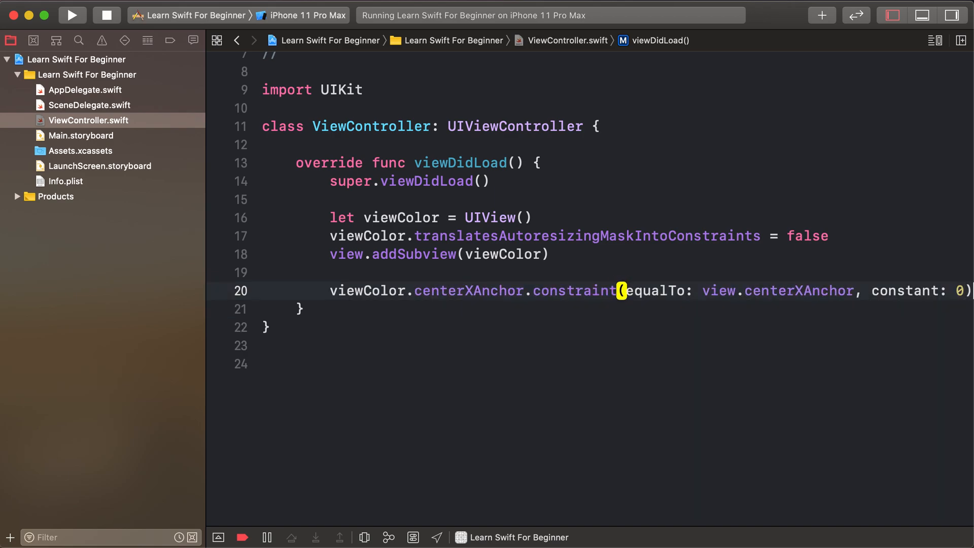
pyautogui.write('.isActive = tr')
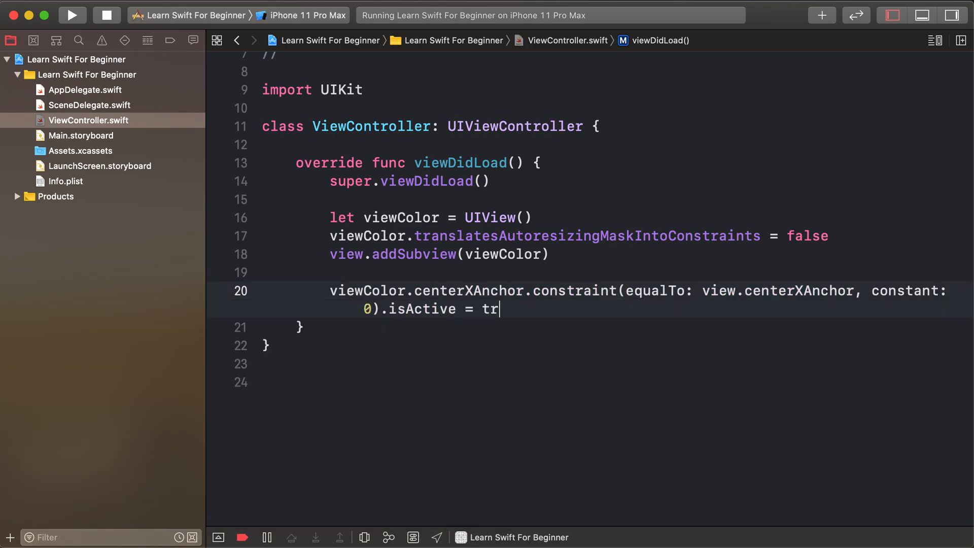
pyautogui.write('ue')
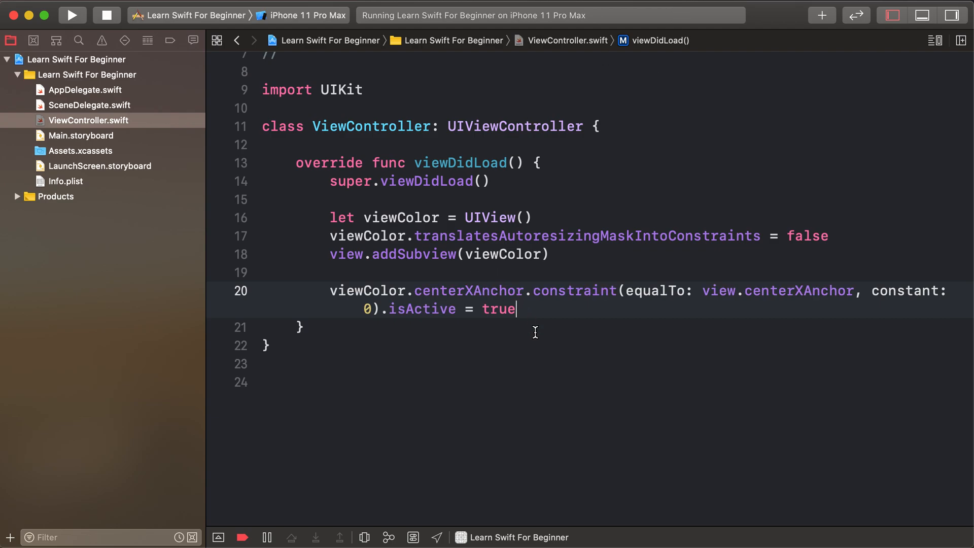
# Activate a centerYAnchor constraint equal to view.centerYAnchor with constant 0.
pyautogui.write('viewColor')
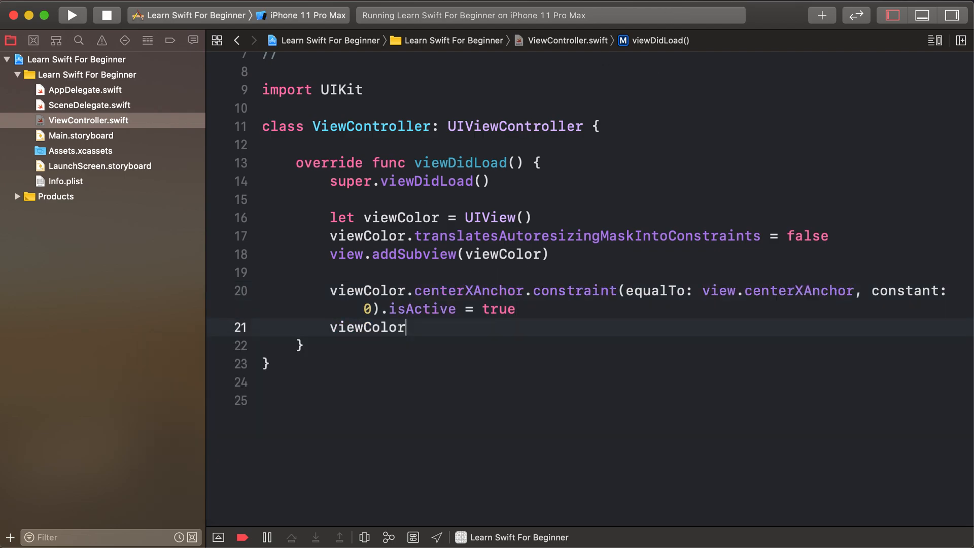
pyautogui.write('.centerYAnchor')
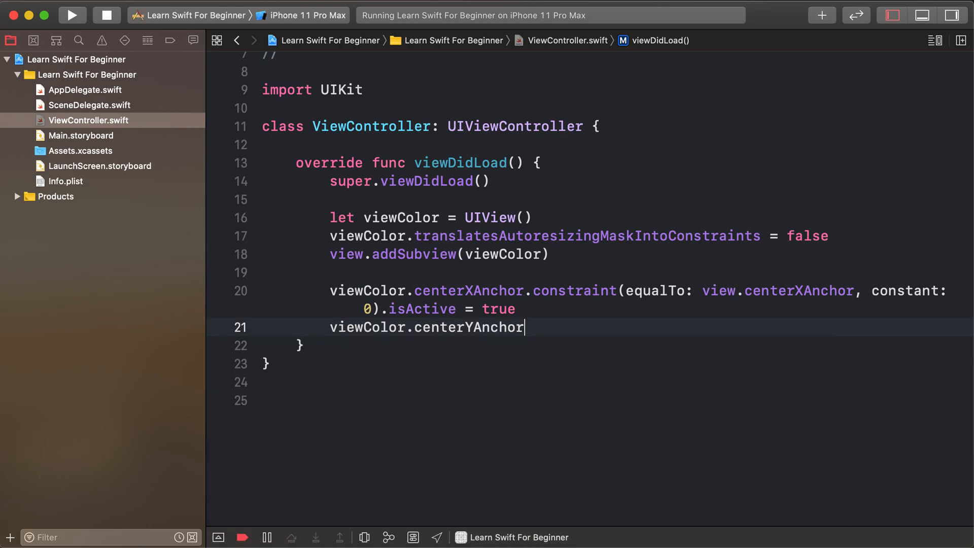
pyautogui.write('.constraint(equalTo: NSLayoutAnchor<NSLayoutYAxisAnchor>, constant: CGFloat')
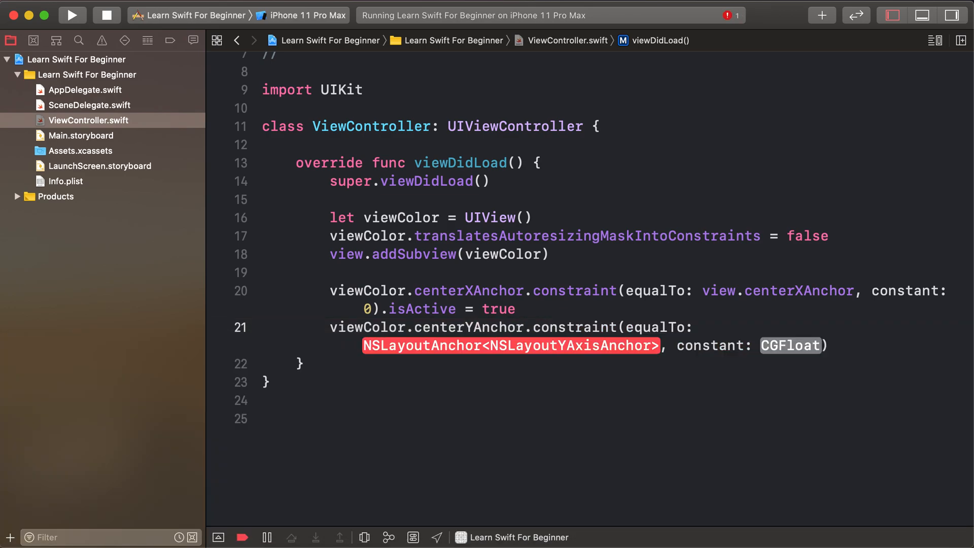
pyautogui.write('view.centerY')
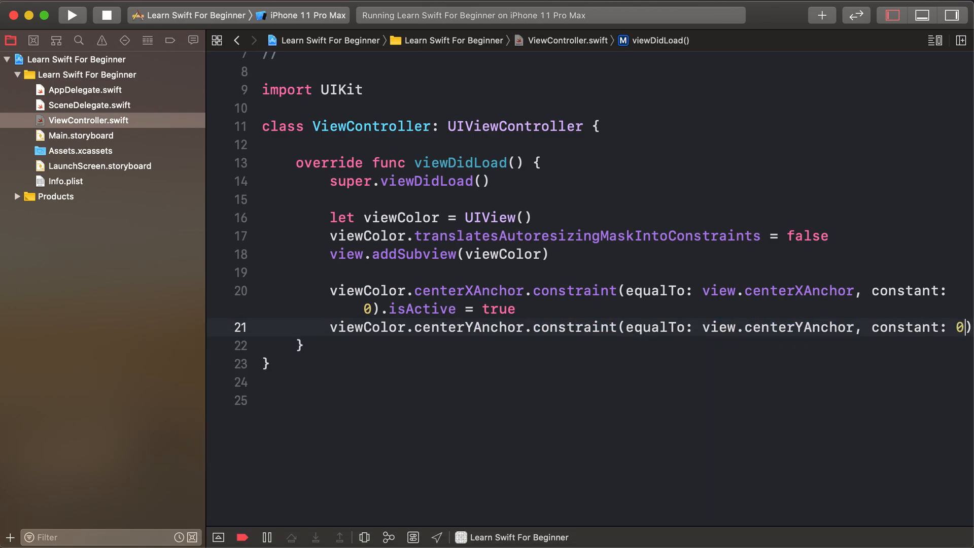
pyautogui.write('isActive = true')
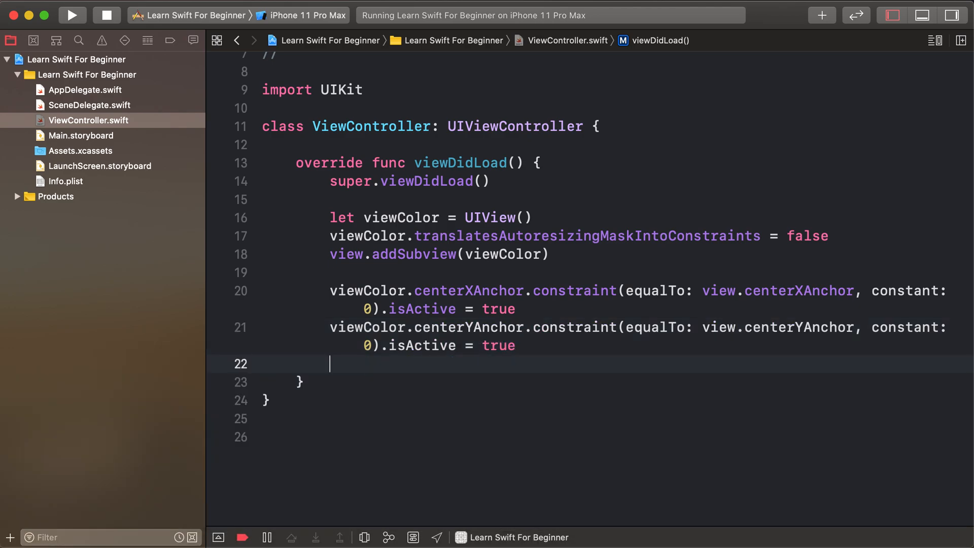
# Activate a widthAnchor constraint of 200 on viewColor.
pyautogui.write('viewColor.')
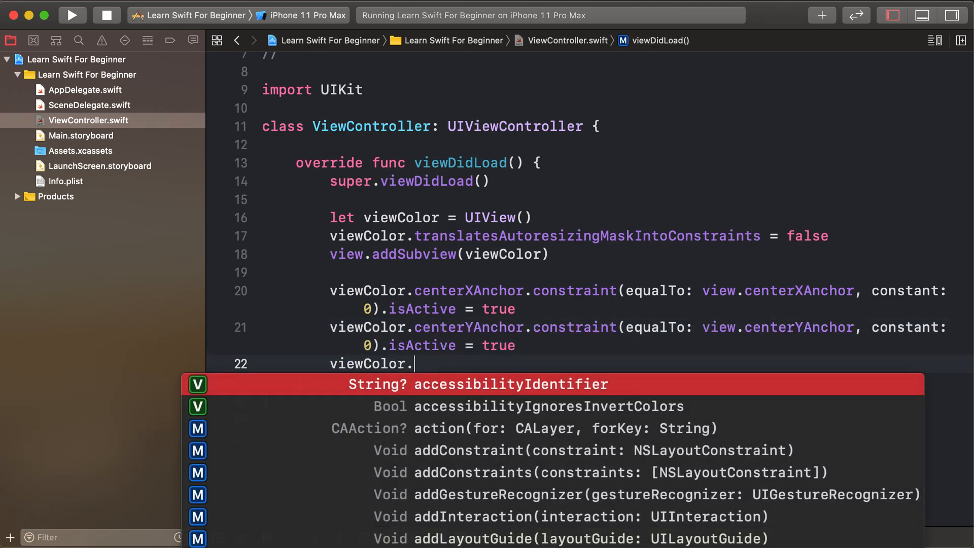
pyautogui.write('widthAnchor.constraint(equalToConstant: 200')
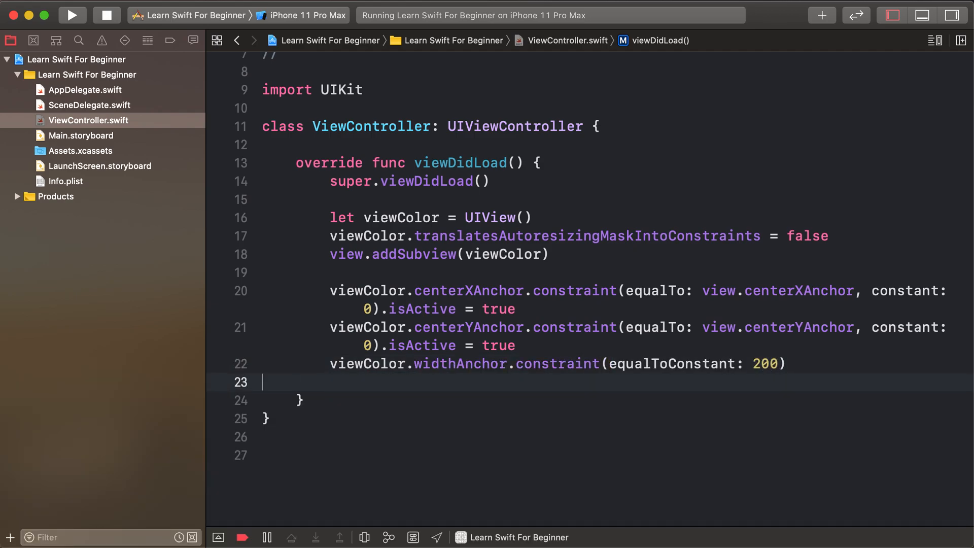
pyautogui.write('.isActive = true')
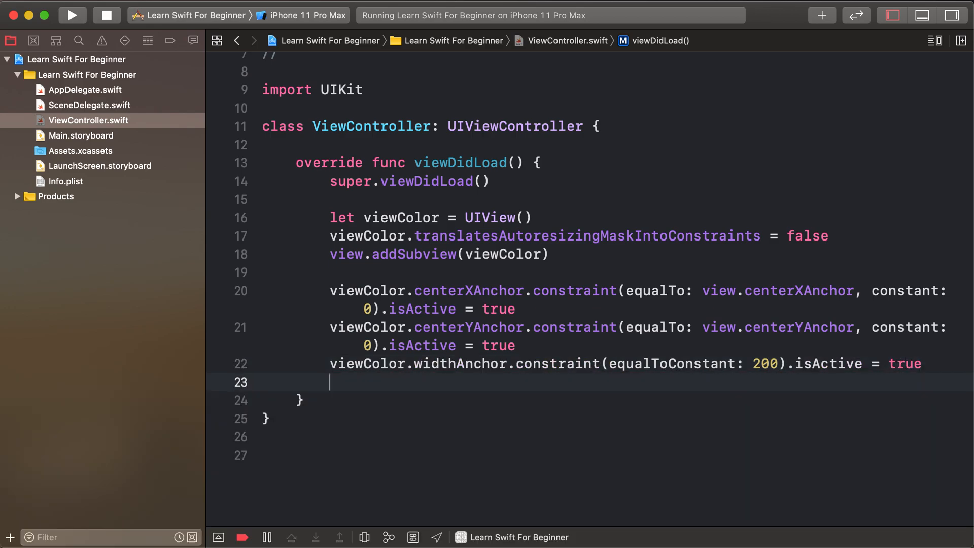
# Activate a heightAnchor constraint of 200 on viewColor.
pyautogui.write('viewColor')
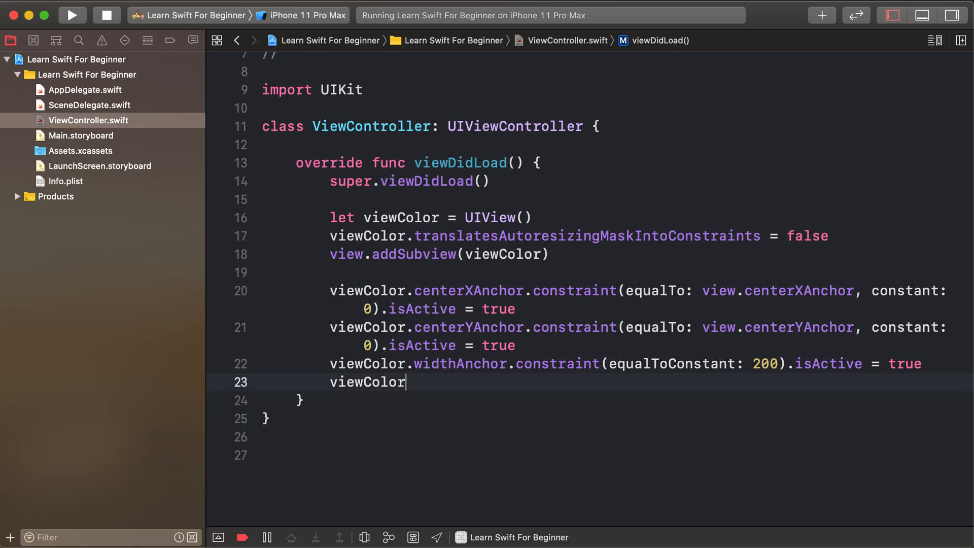
pyautogui.write('.heightAnchor.')
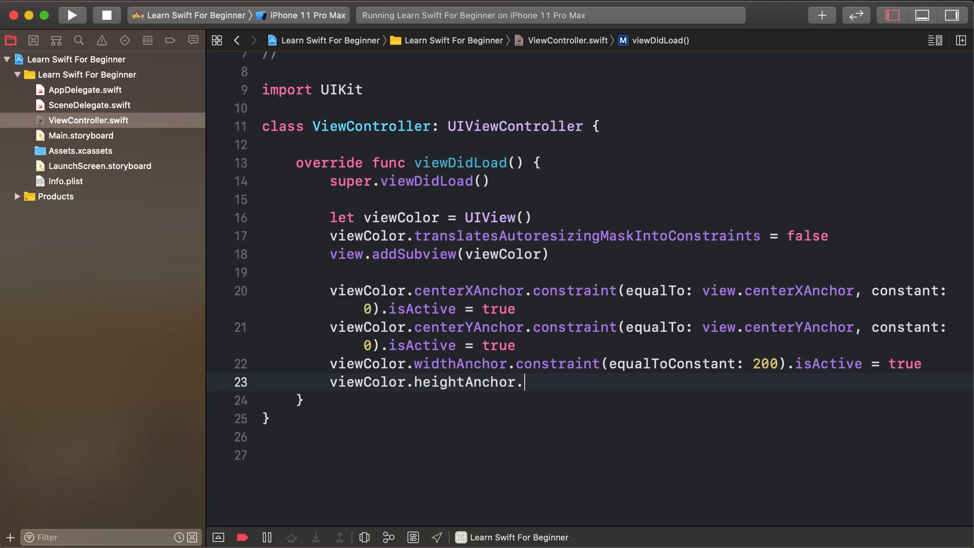
pyautogui.write('constraint(equalToConstant: 2')
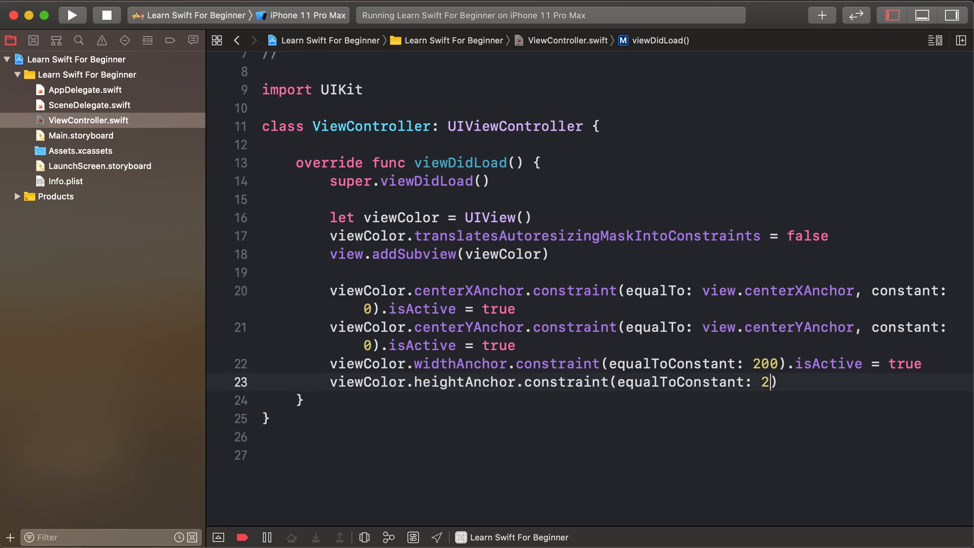
pyautogui.write('00).i')
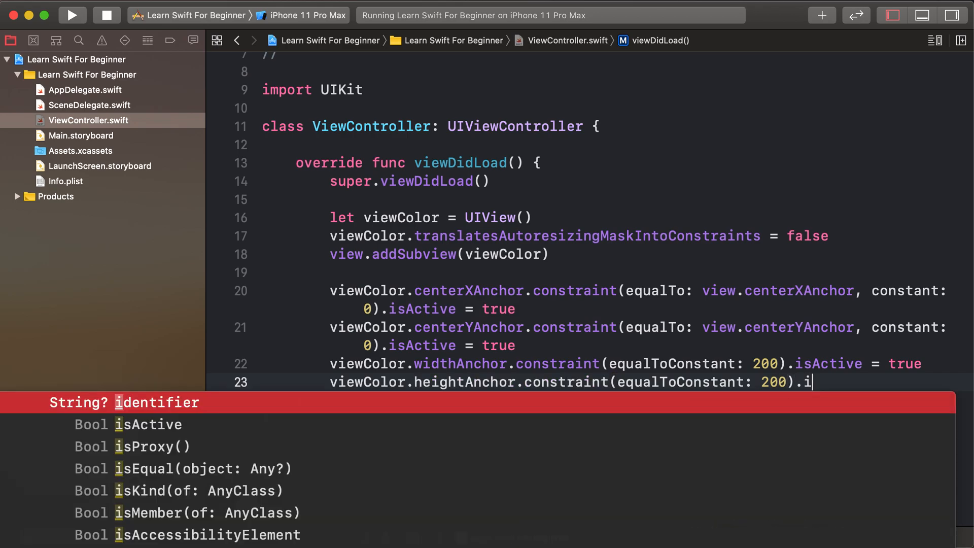
pyautogui.write('s')
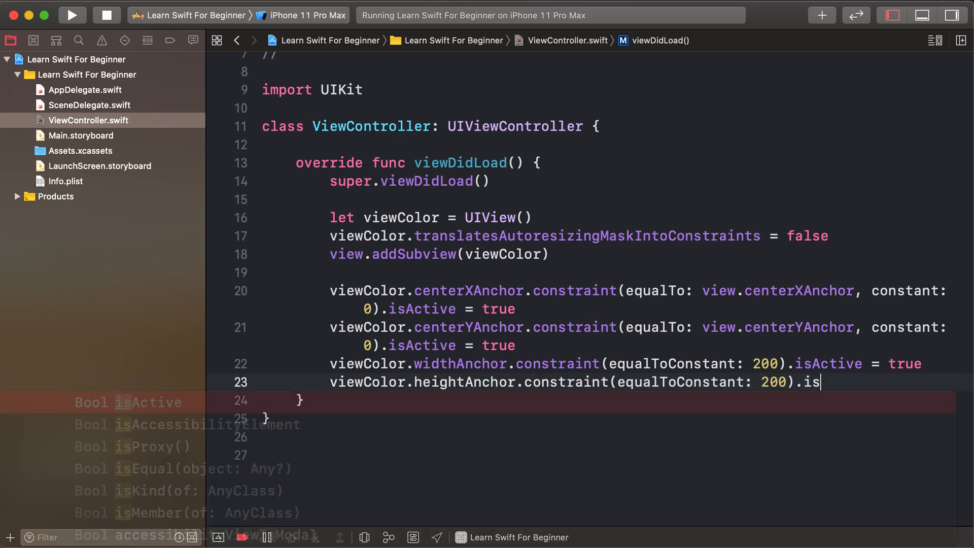
pyautogui.write('Active = true')
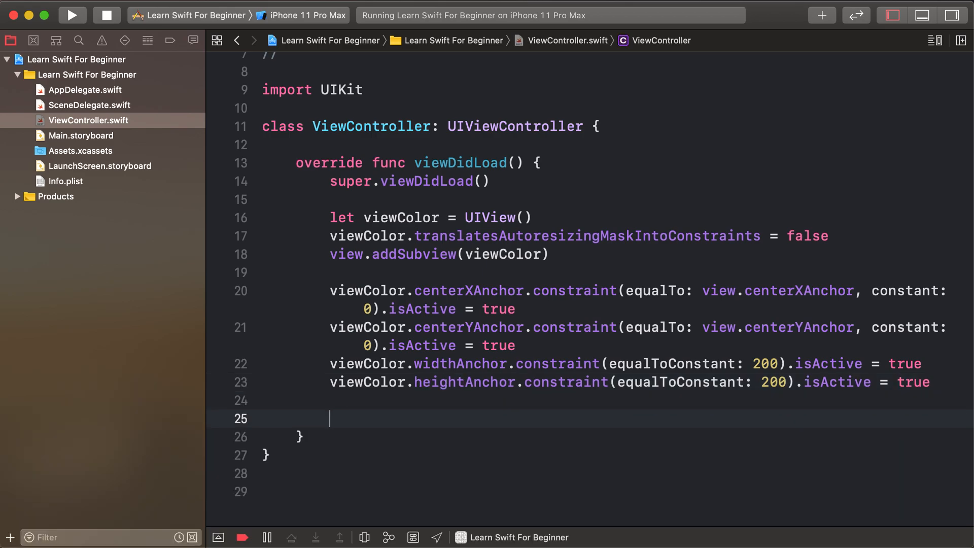
# Assign viewColor.backgroundColor = UIColor.red, then trim it back to just UIColor.
pyautogui.write('v')
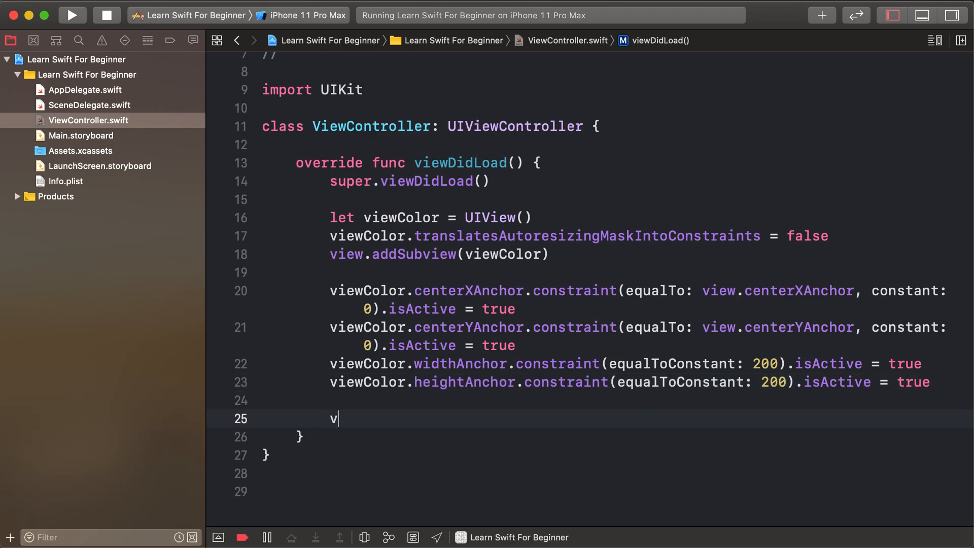
pyautogui.write('iewColor.co')
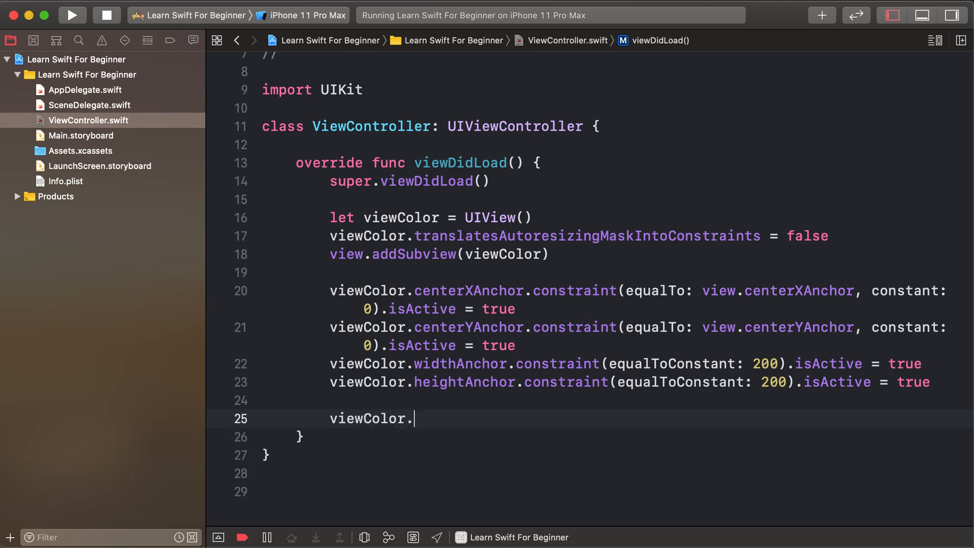
pyautogui.write('backgroundColor =')
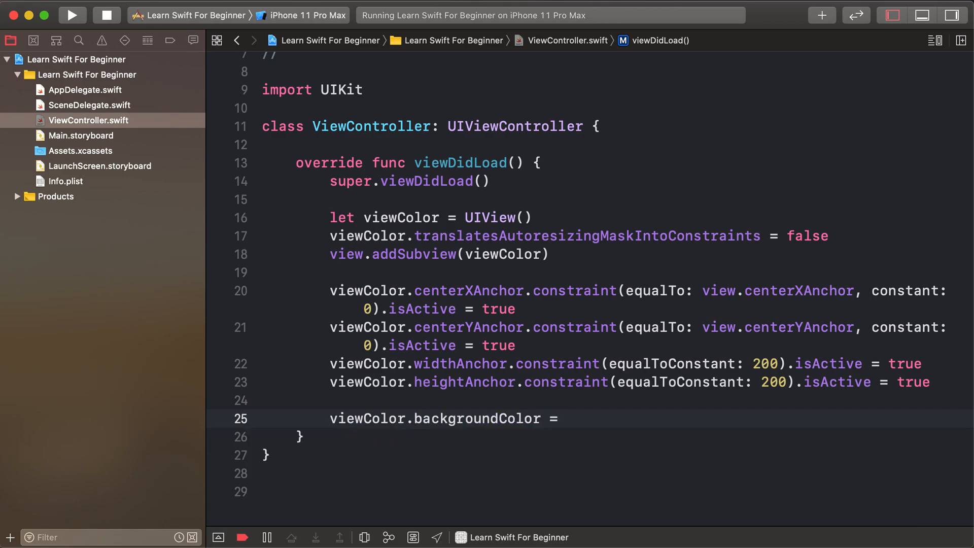
pyautogui.write('UIColor.')
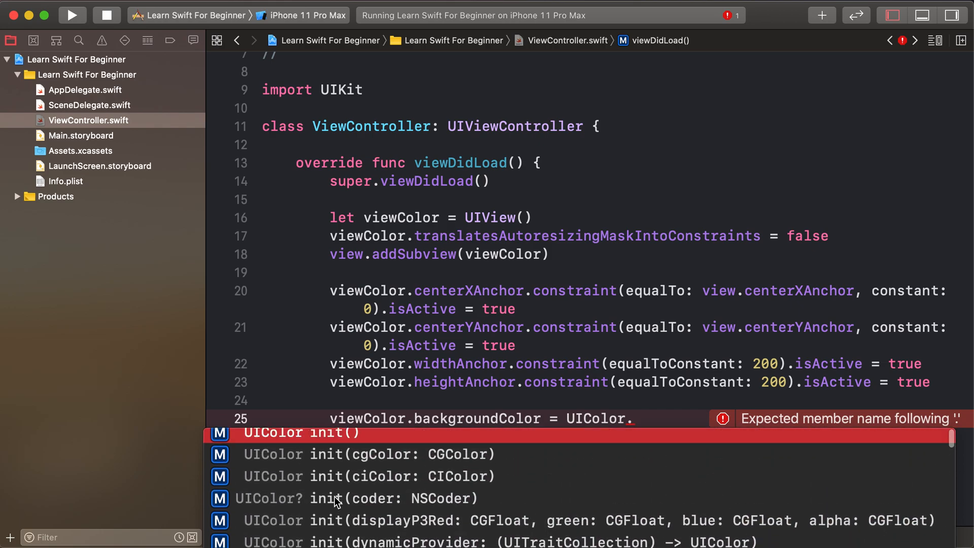
pyautogui.write('r')
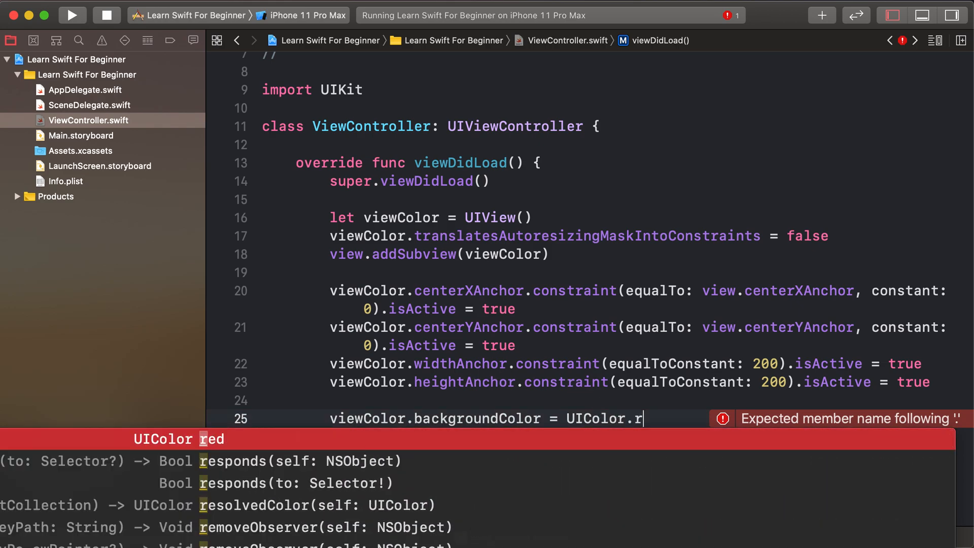
pyautogui.write('ed')
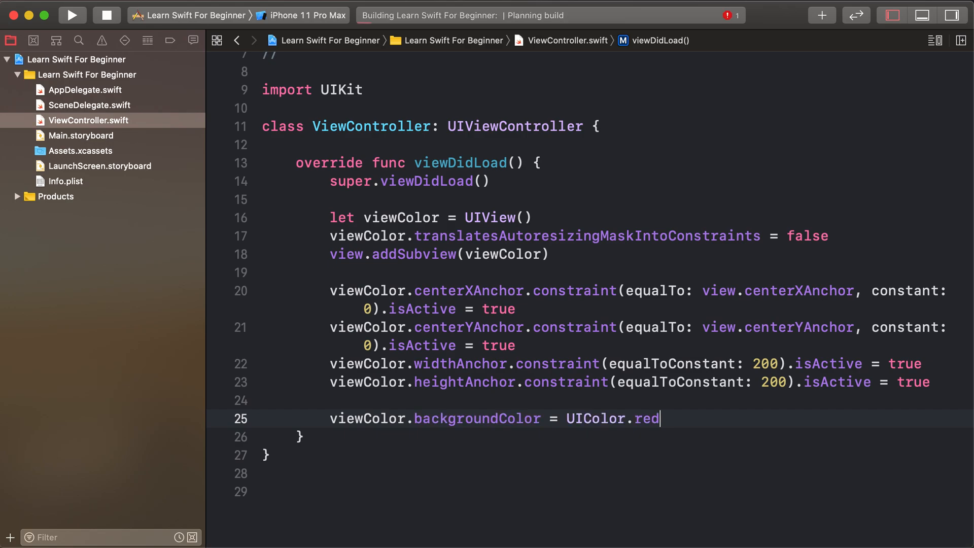
pyautogui.click(72, 16)
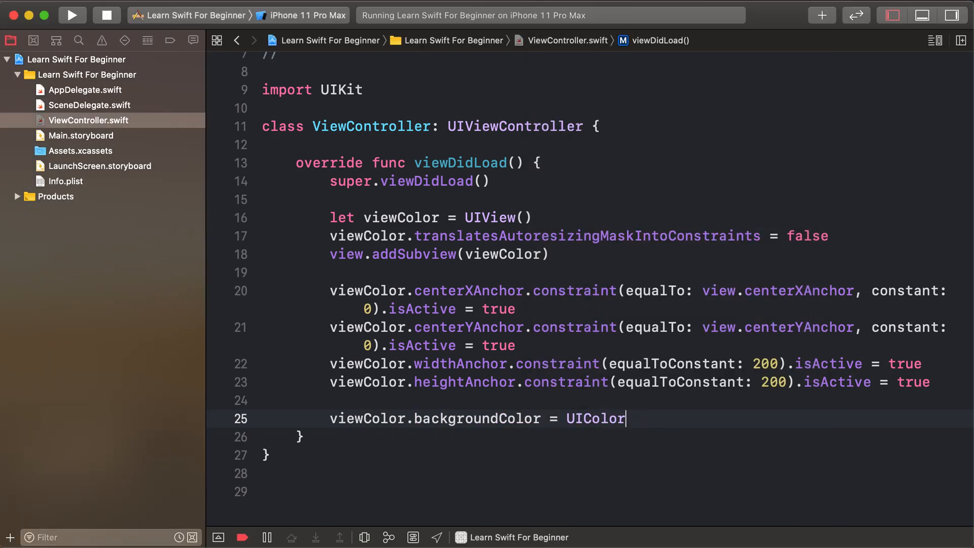
# Build UIColor(red: 0.3, green: 0.3, blue: 0.3, alpha: 1), then clear the assignment's right-hand side.
pyautogui.write('(')
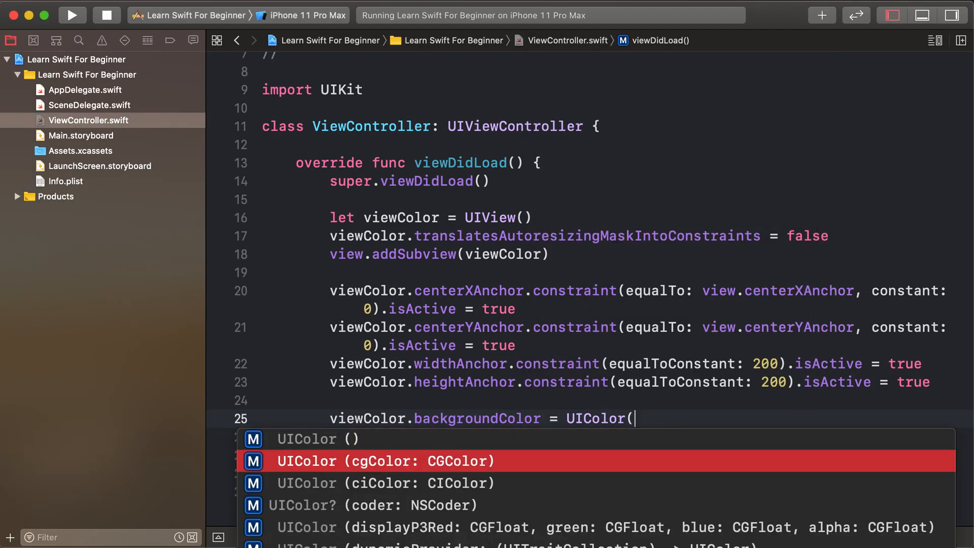
pyautogui.write('red')
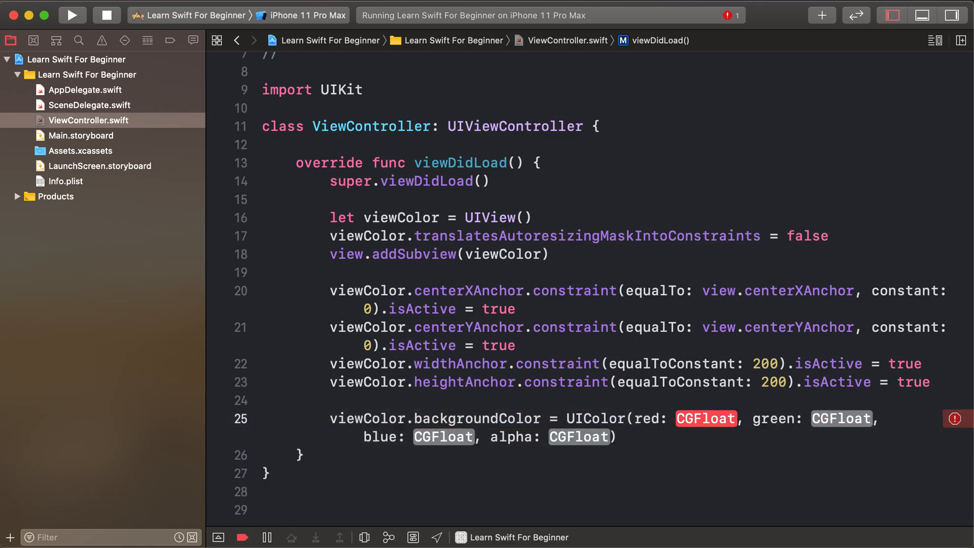
pyautogui.write('0.3')
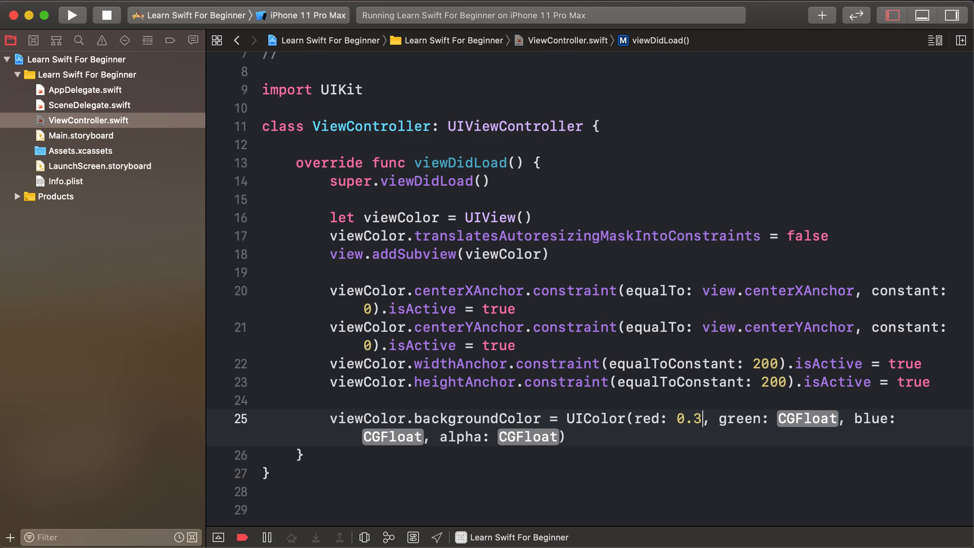
pyautogui.write('0.3')
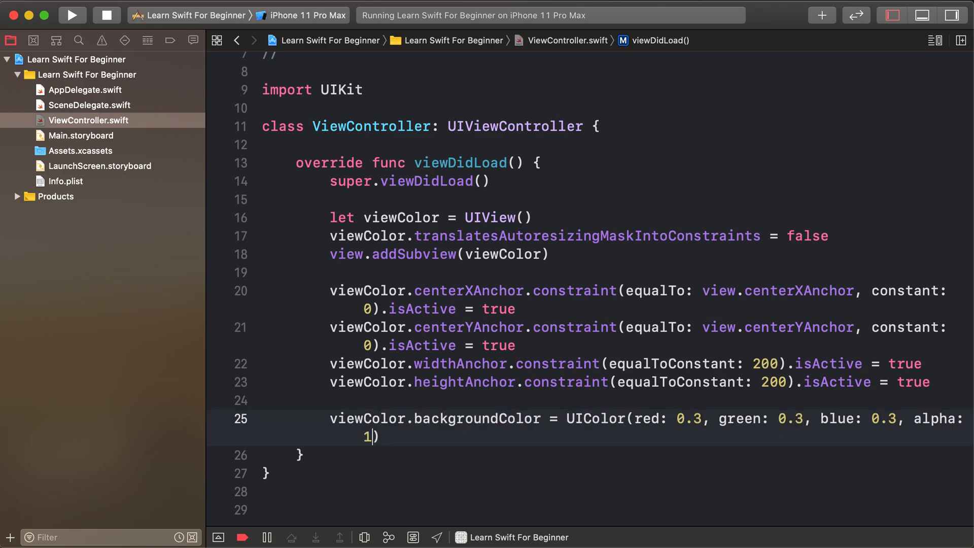
pyautogui.click(72, 15)
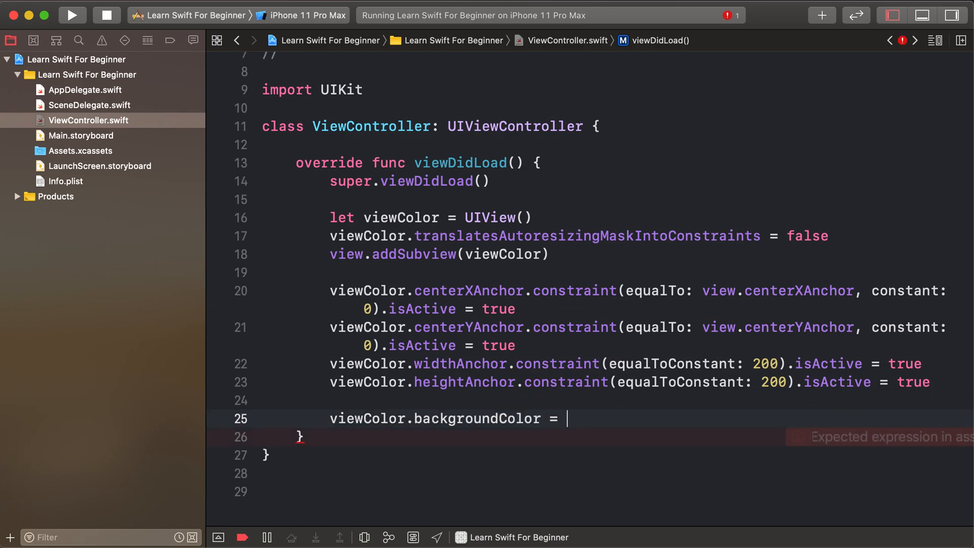
# Insert a Color Literal swatch as the backgroundColor value and show its colour grid.
pyautogui.write('C')
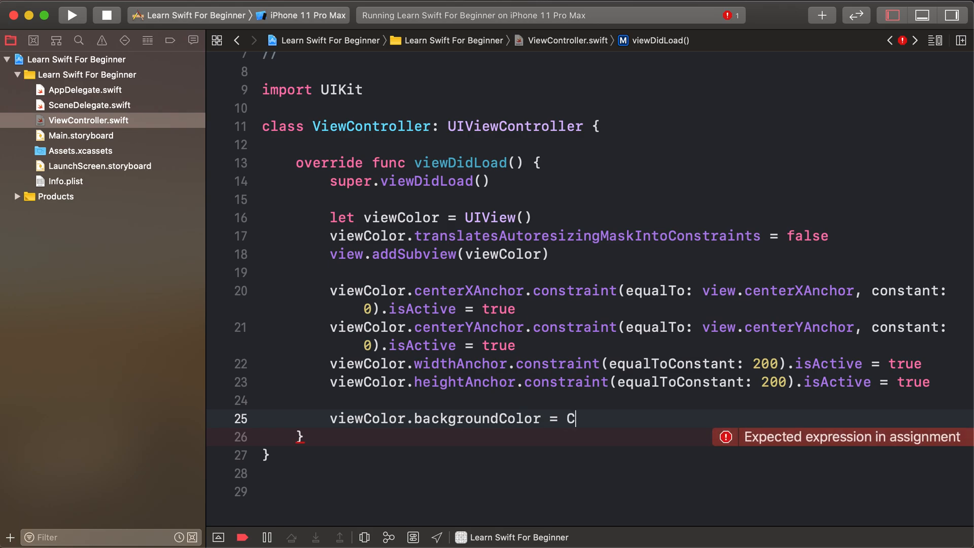
pyautogui.write('olo')
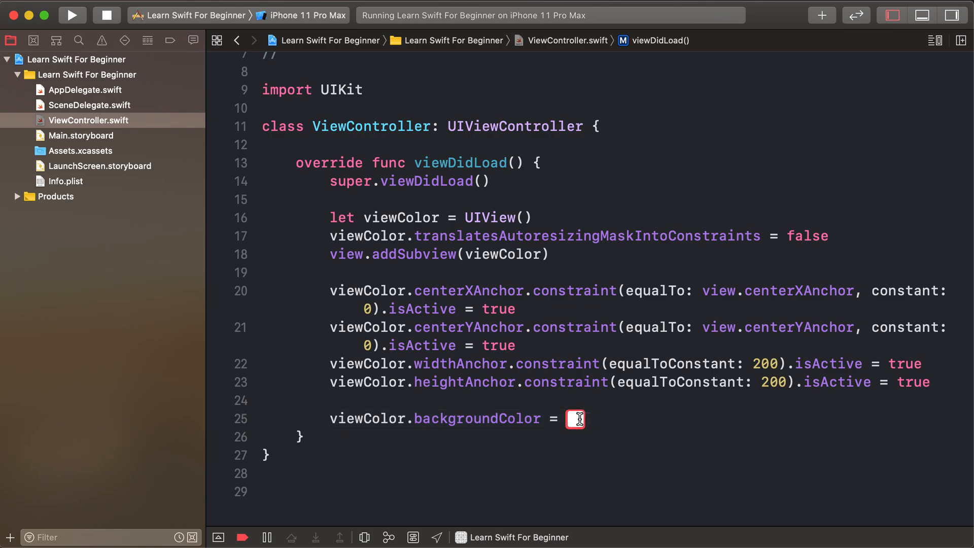
pyautogui.click(574, 419)
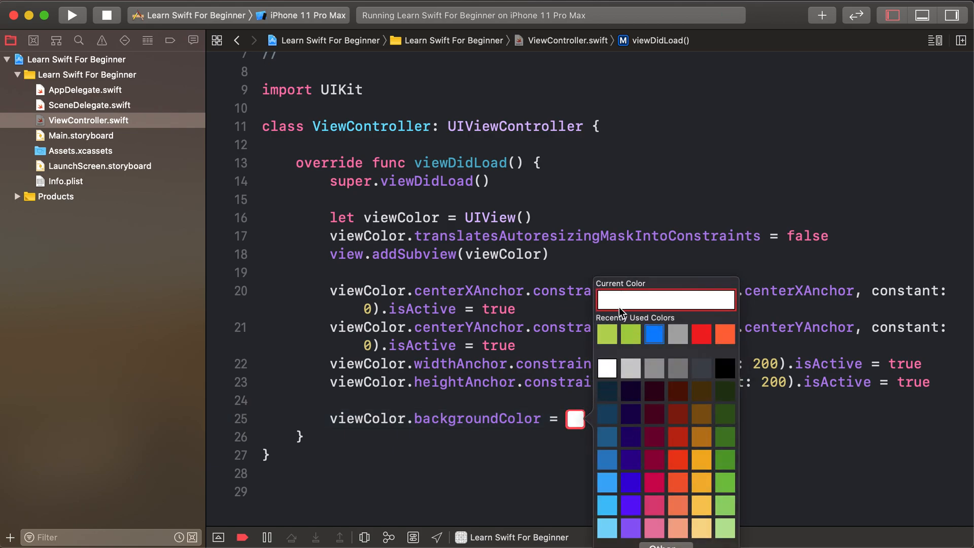
pyautogui.moveTo(615, 291)
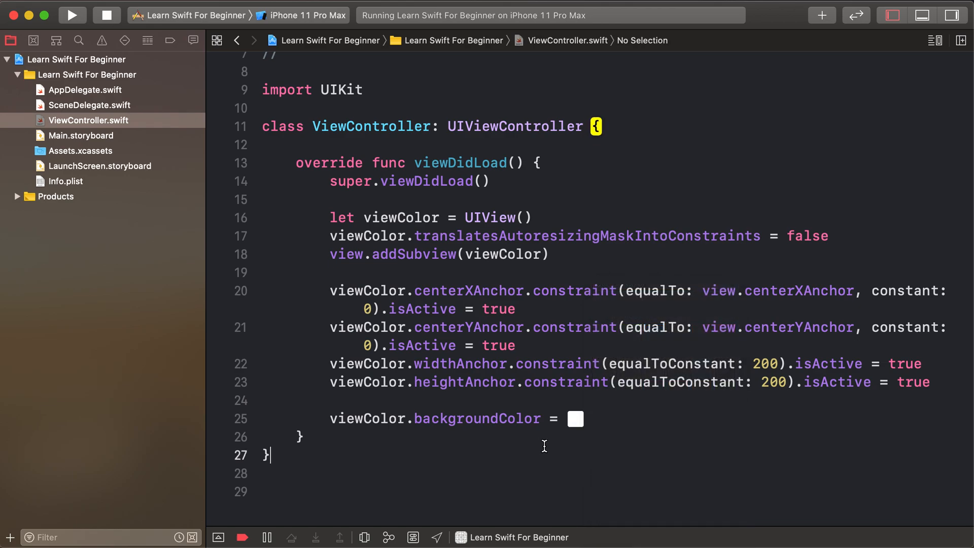
# Pick deep indigo from the swatch grid and choose Other… for the full Colors window.
pyautogui.click(574, 419)
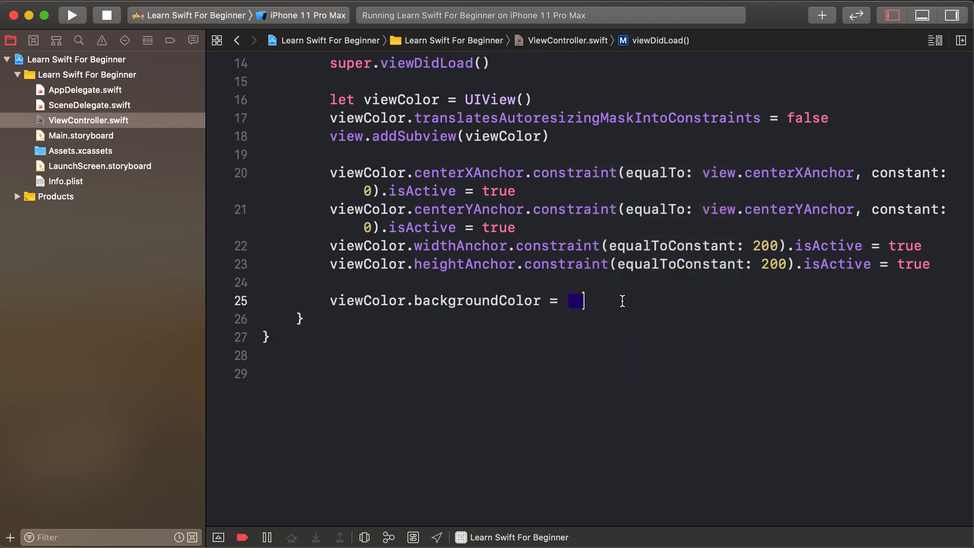
pyautogui.click(574, 301)
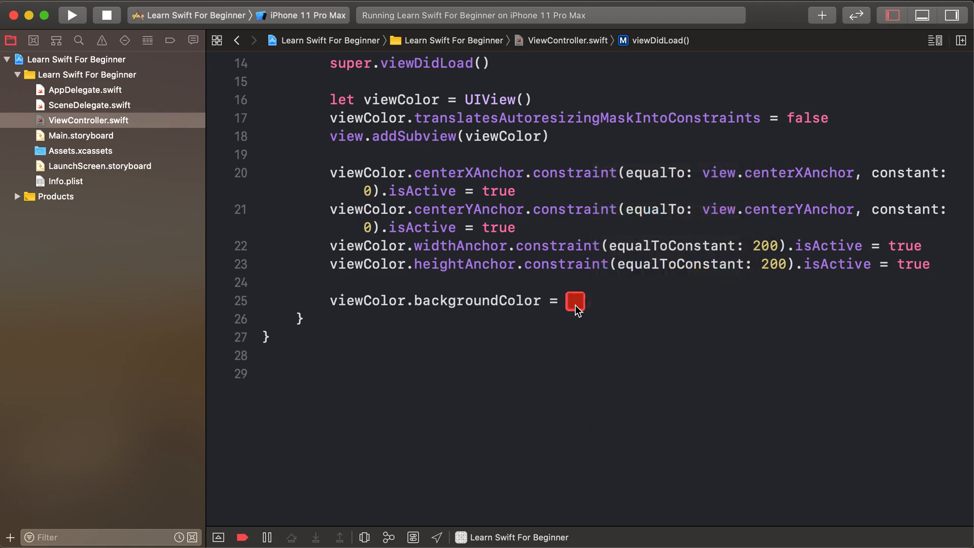
pyautogui.click(574, 301)
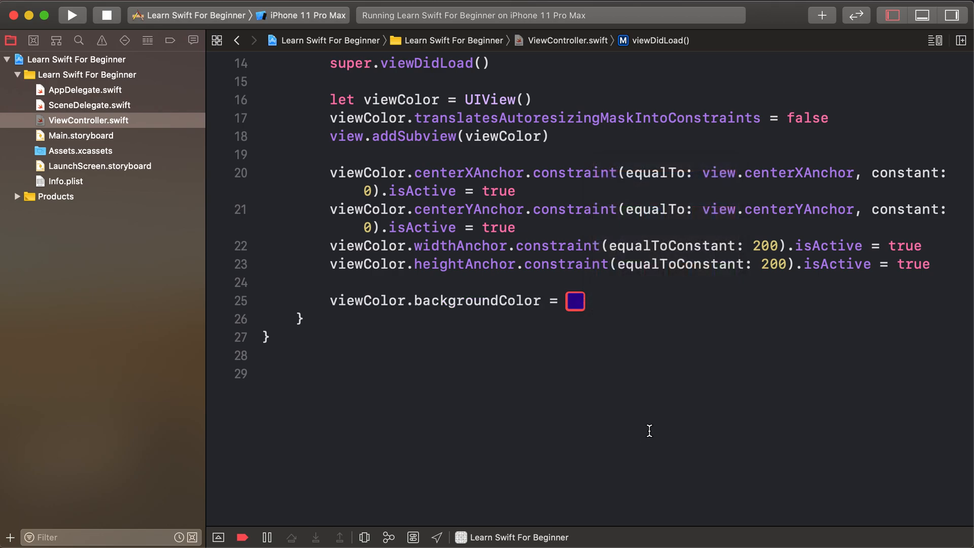
pyautogui.click(575, 301)
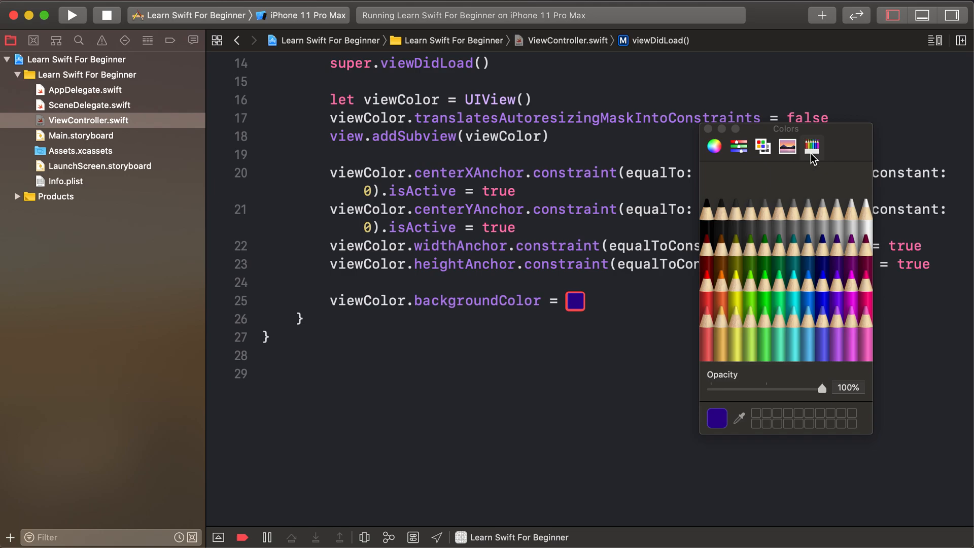
# Try the colour wheel and RGB sliders, then set the swatch to Orange from the Apple palette.
pyautogui.click(739, 146)
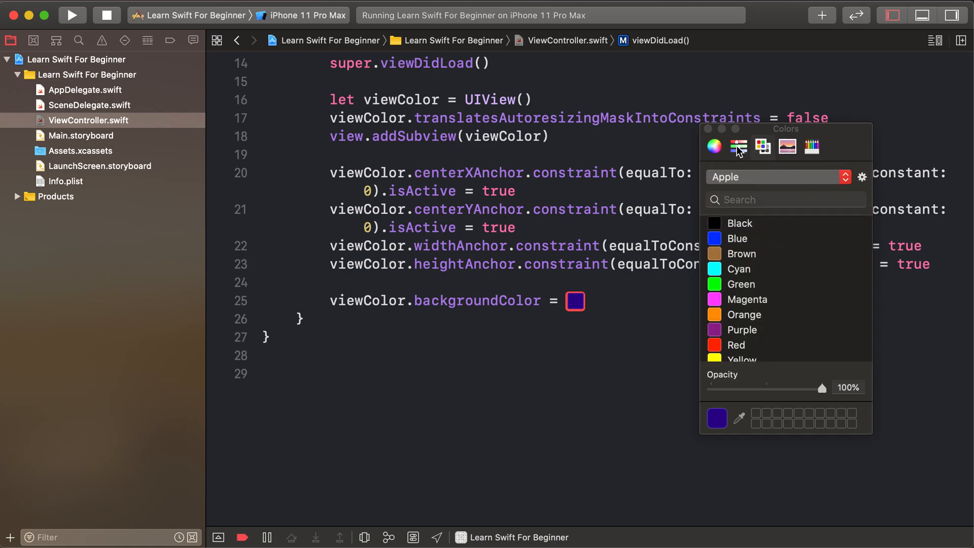
pyautogui.click(738, 146)
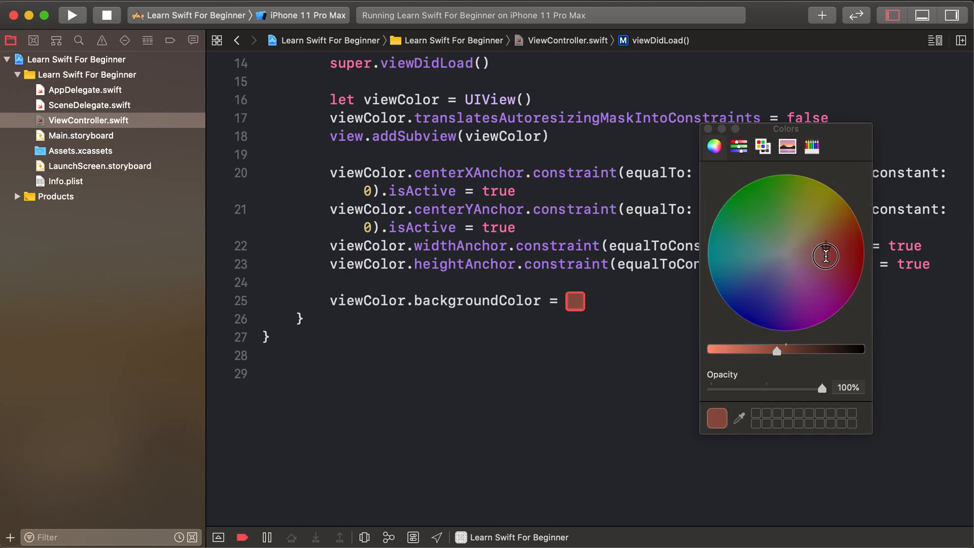
pyautogui.click(739, 146)
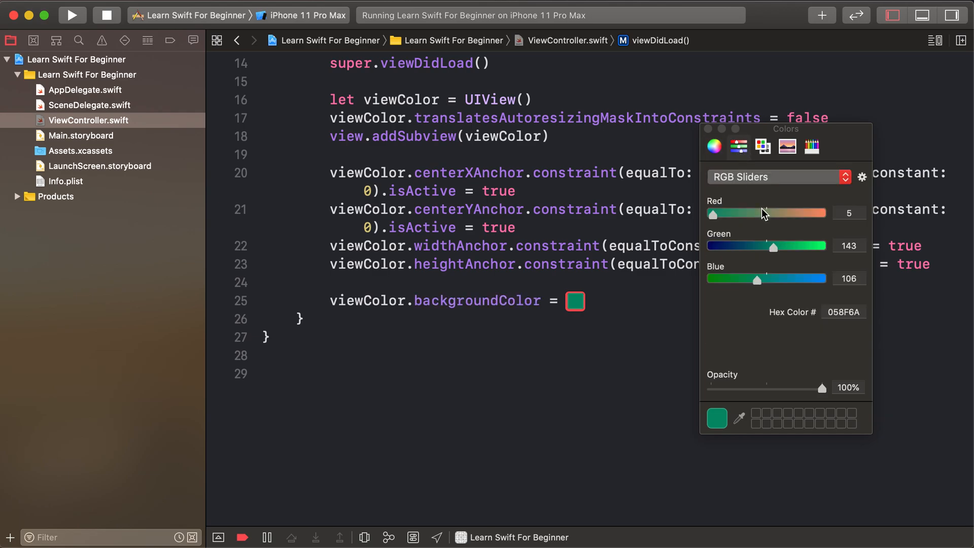
pyautogui.moveTo(713, 213); pyautogui.dragTo(822, 213)
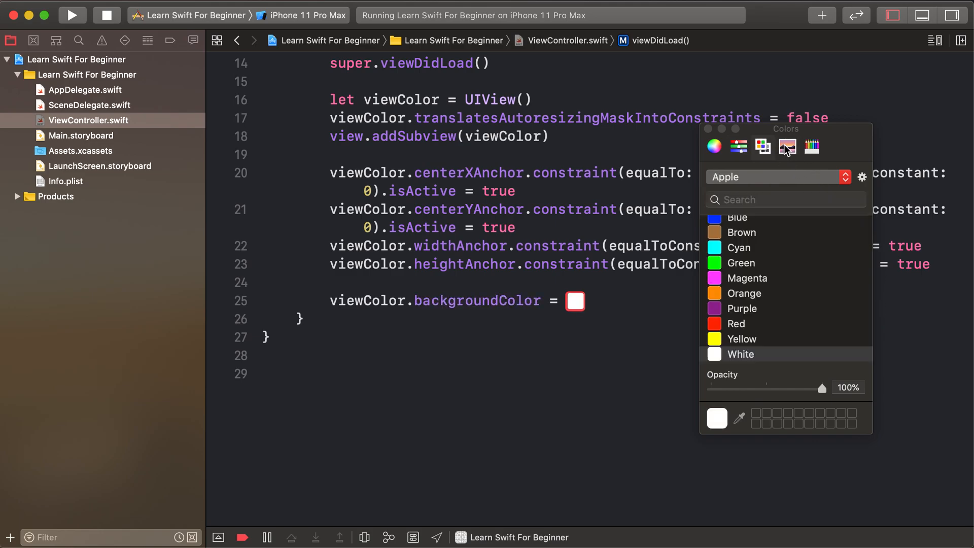
pyautogui.click(786, 146)
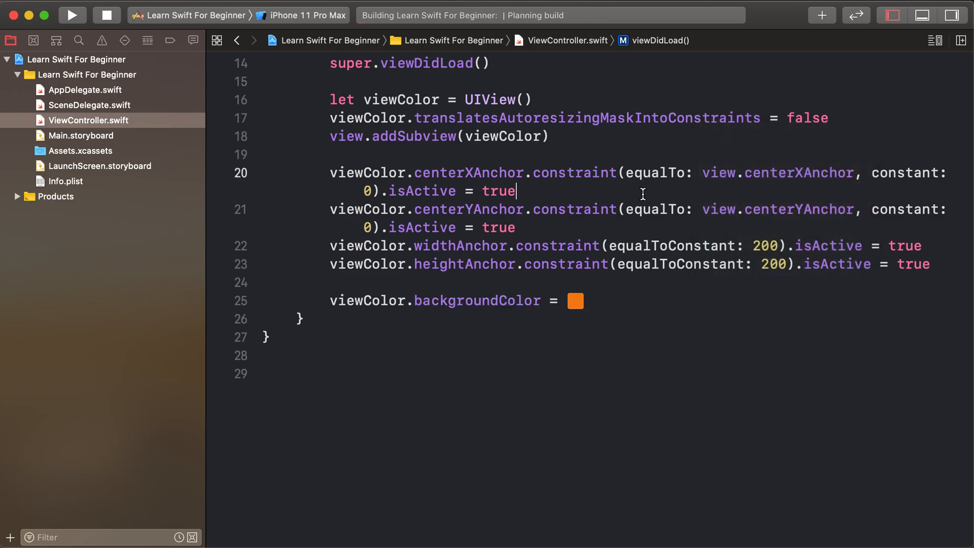
# Delete the orange colour swatch, leaving backgroundColor's assignment empty.
pyautogui.click(73, 15)
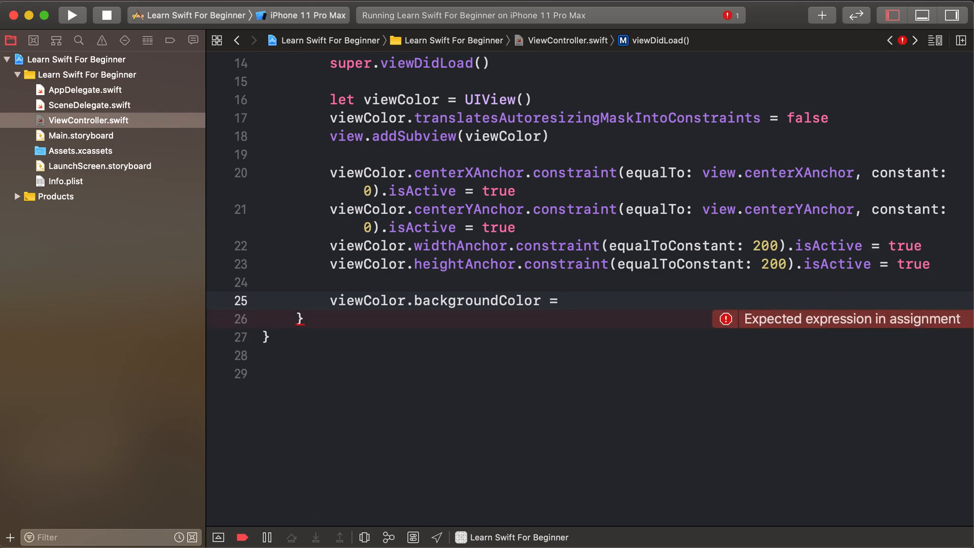
# Hand-type #colorLiteral( as the backgroundColor value, fixing the capitalisation.
pyautogui.write('#colo')
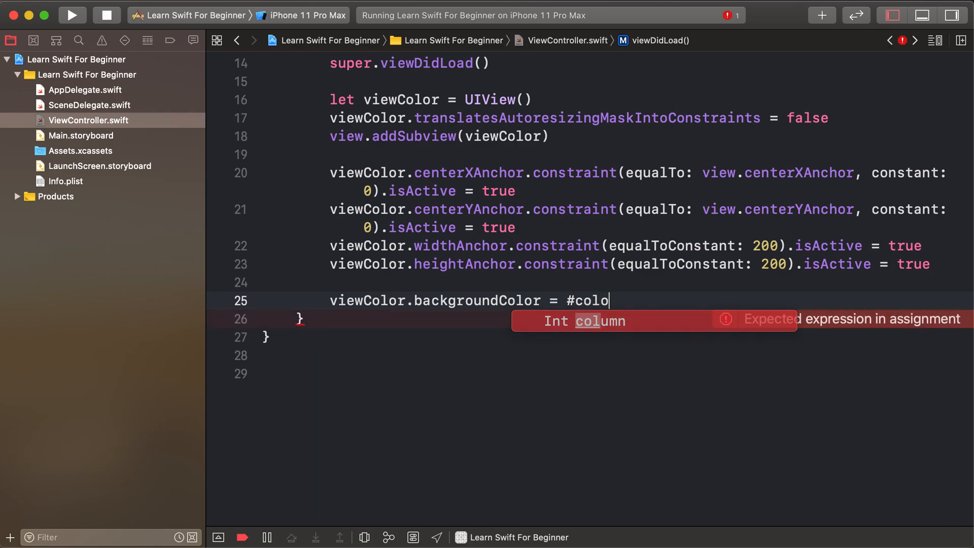
pyautogui.write('rli')
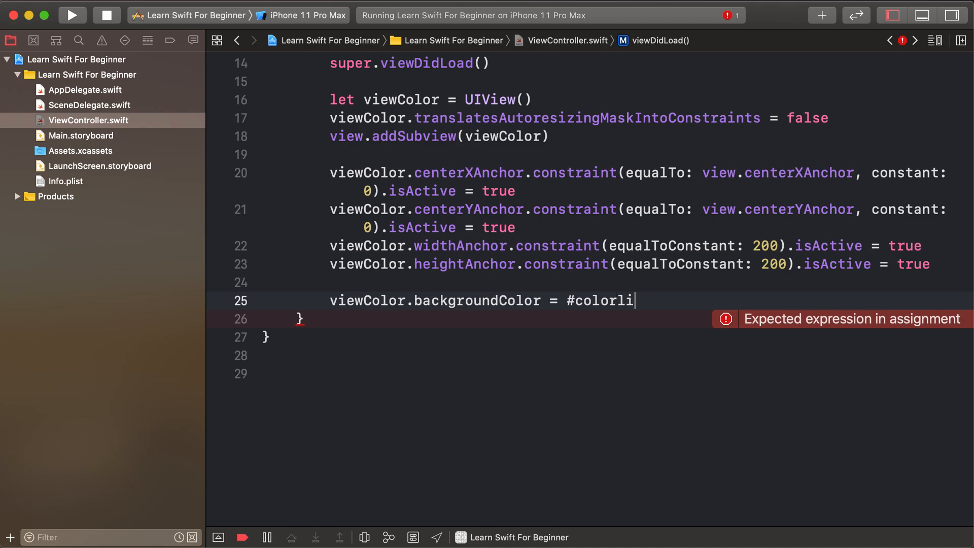
pyautogui.write('teral')
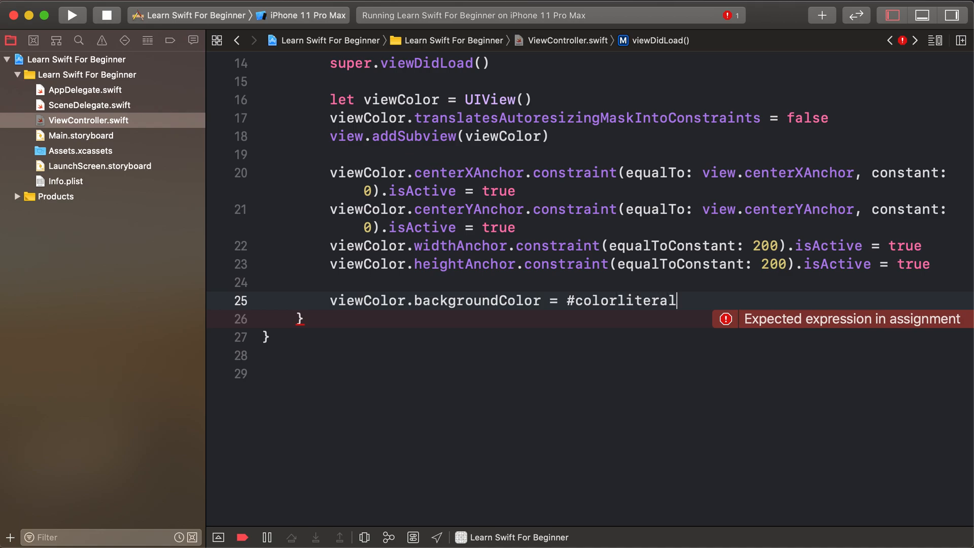
pyautogui.write('()')
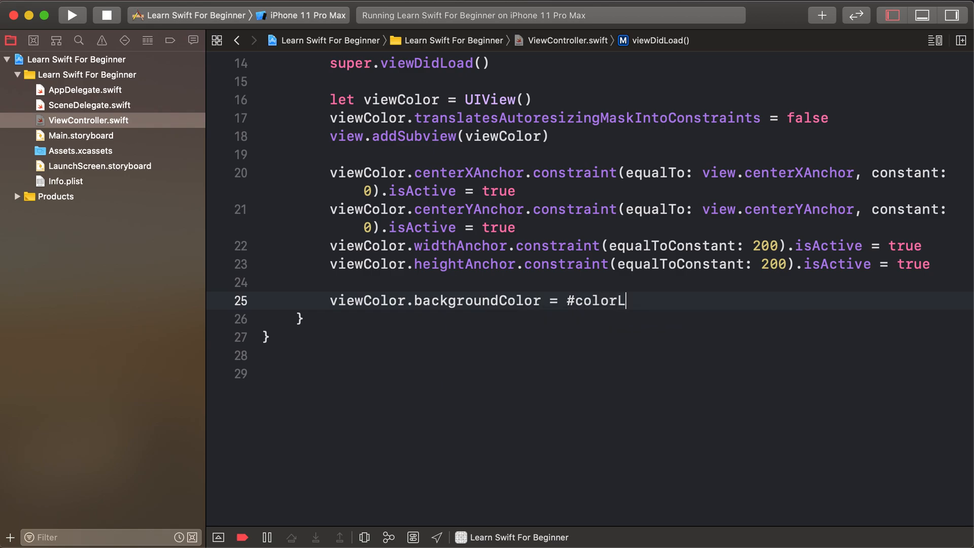
pyautogui.write('it')
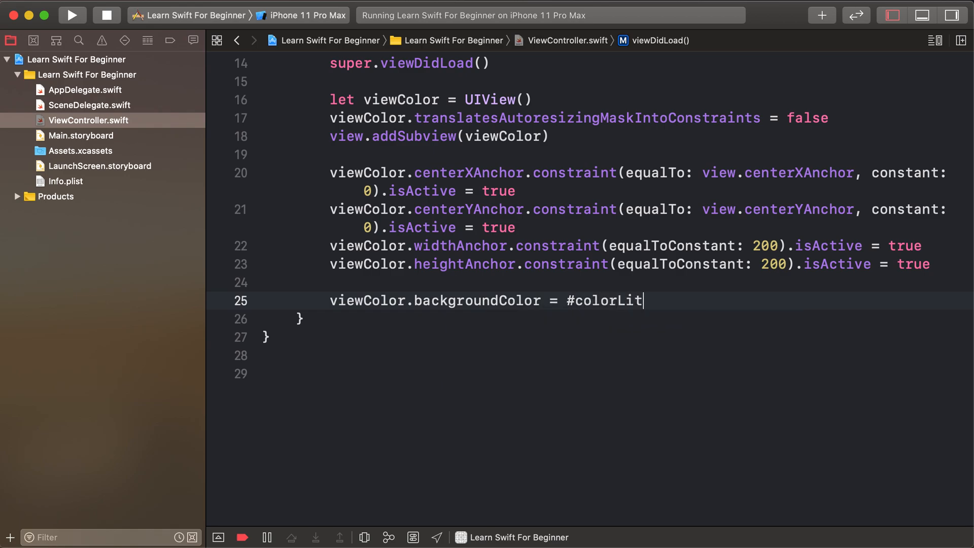
pyautogui.write('era')
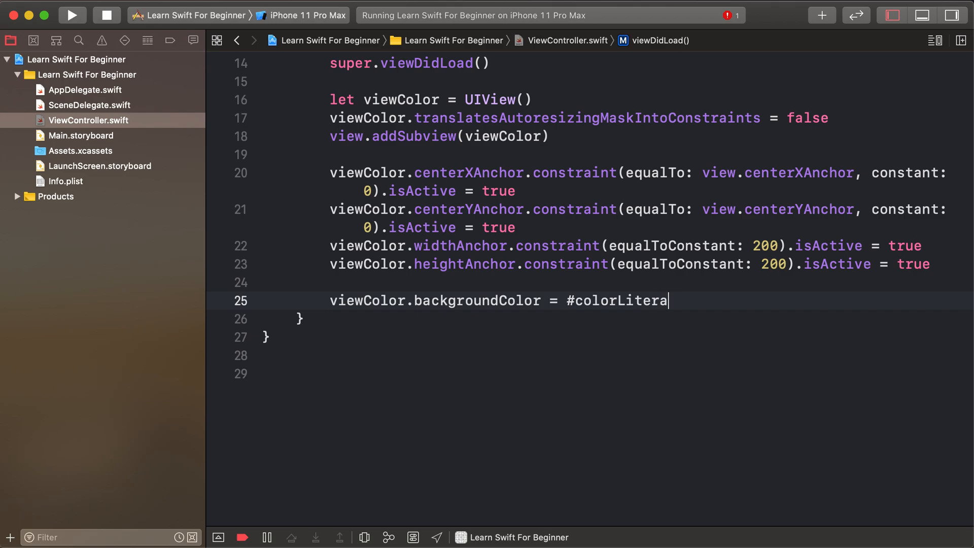
pyautogui.write('l(')
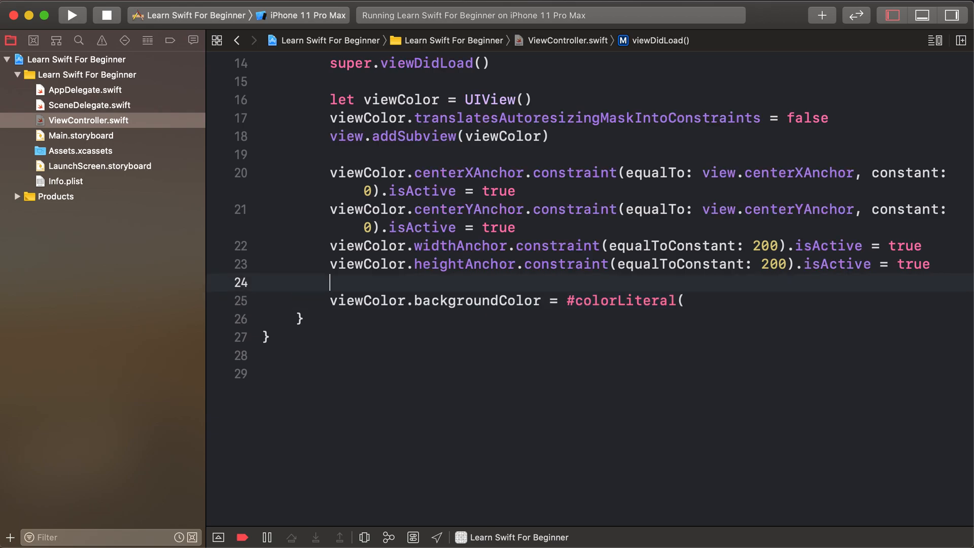
# Complete #colorLiteral() into a swatch on line 25 and show its colour grid.
pyautogui.write(')\\')
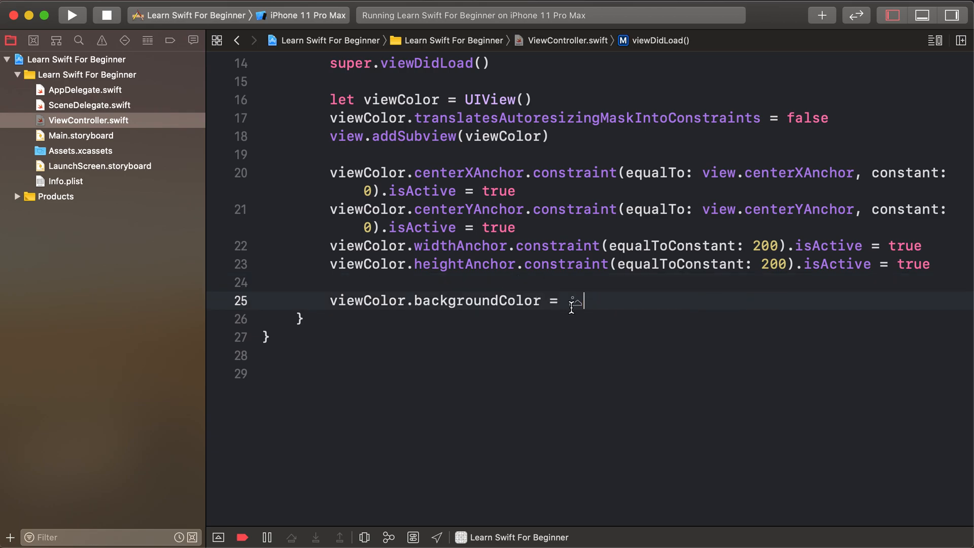
pyautogui.click(574, 300)
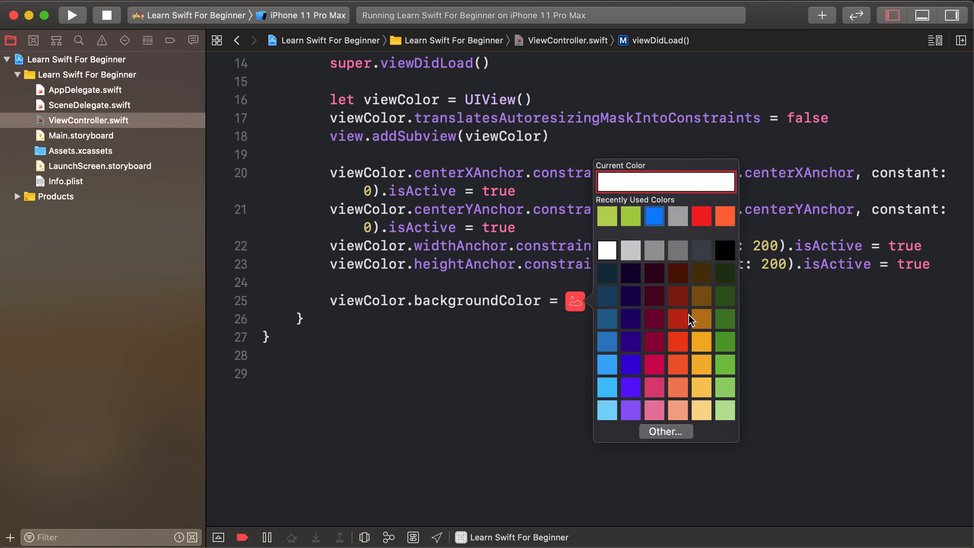